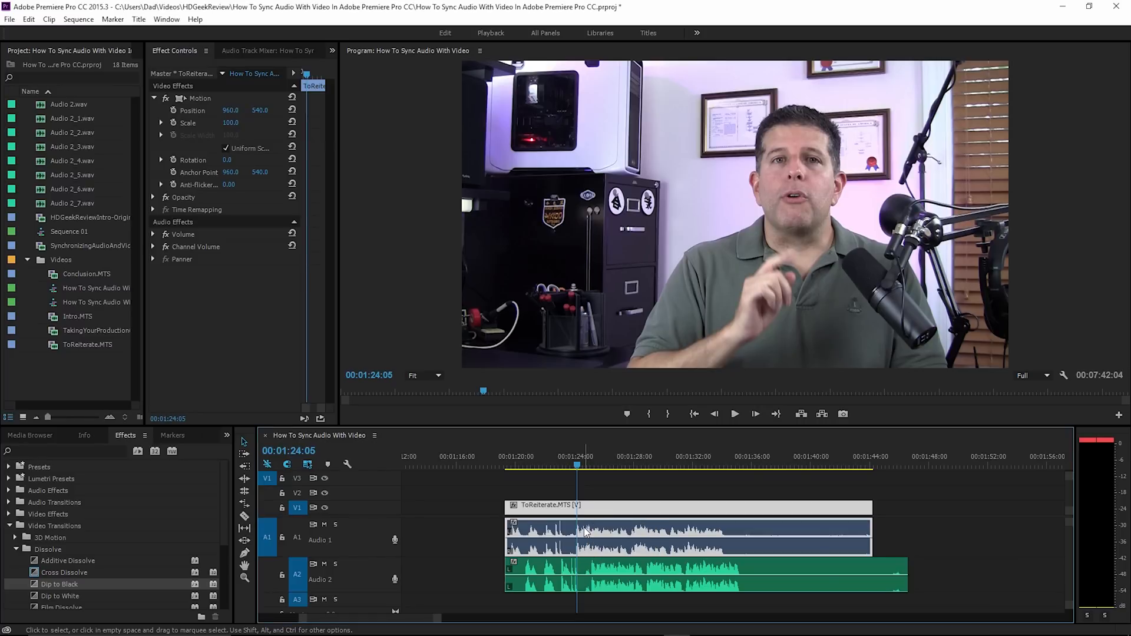
mouse_move(585, 533)
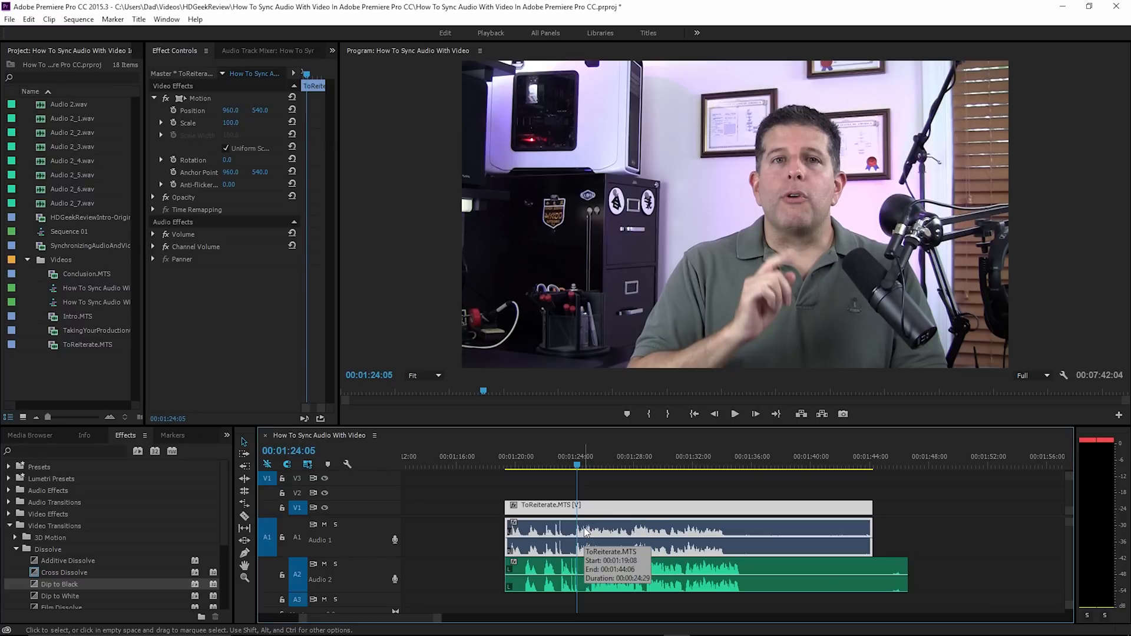
mouse_move(737, 558)
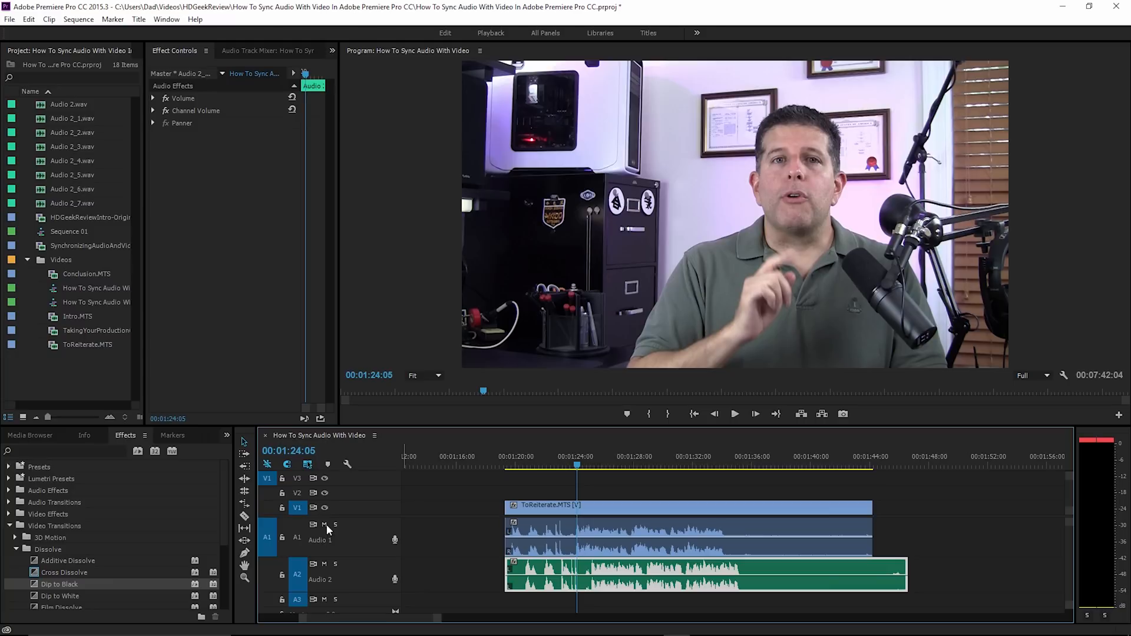
Step: Mute camera track A1 and play the sequence from the clip start to hear only the separate audio
click(323, 524)
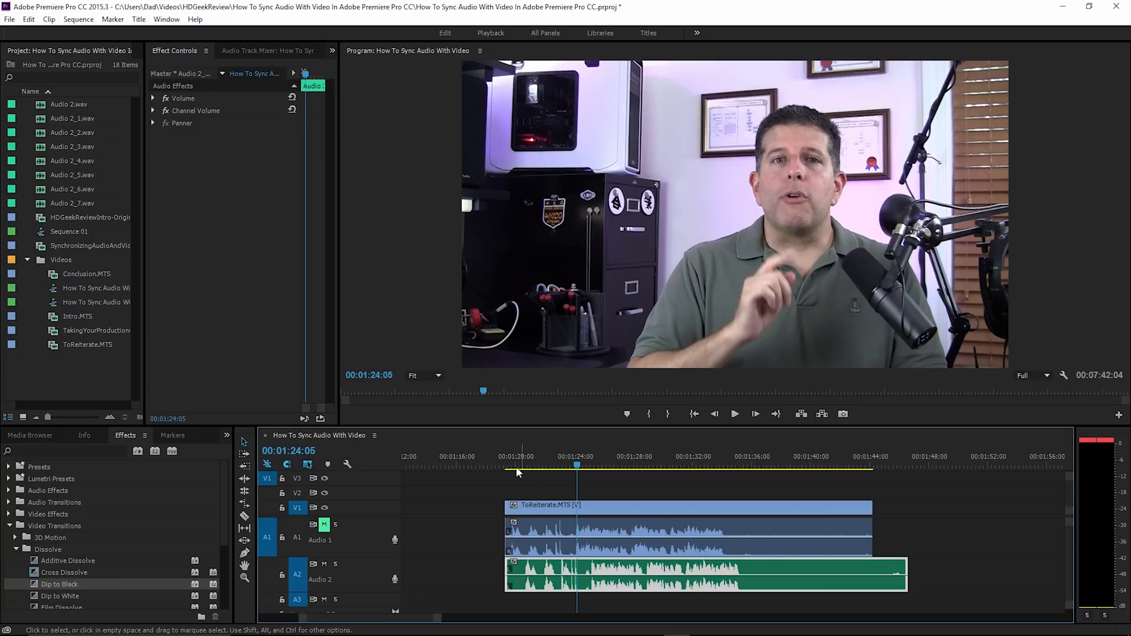
click(506, 465)
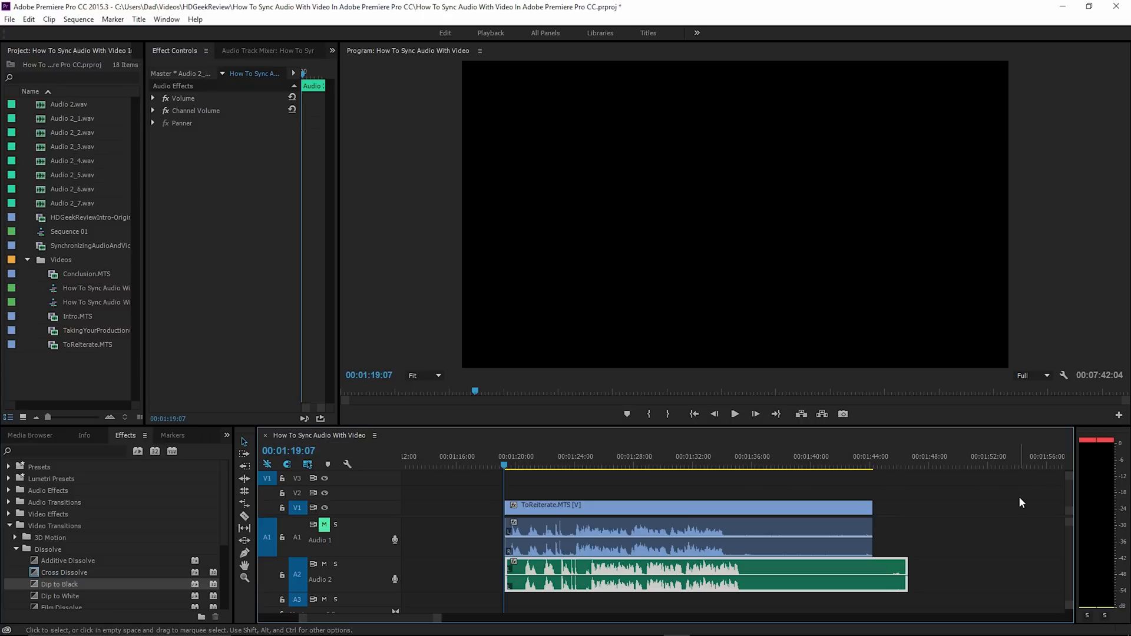
click(734, 414)
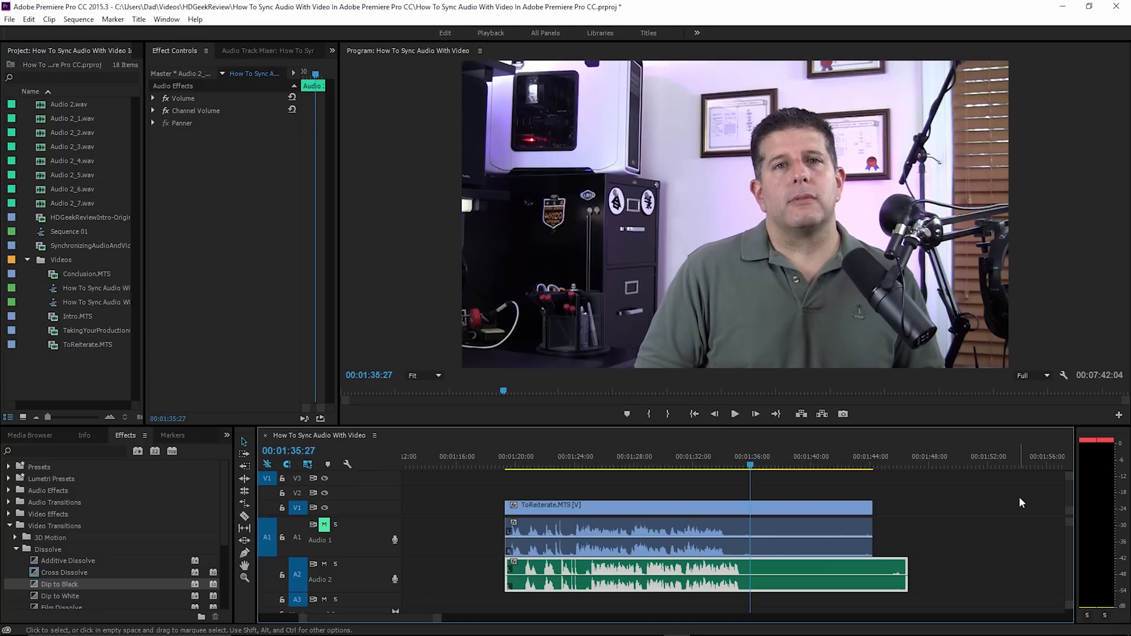
mouse_move(566, 476)
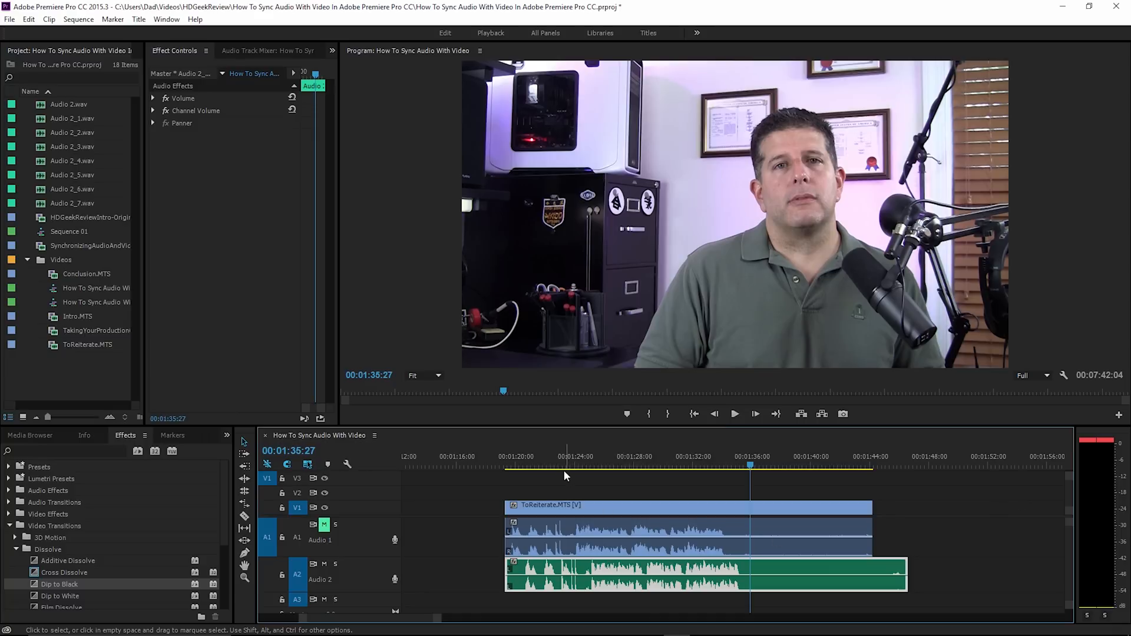
Step: Park the playhead on the first clap spike and slide the Audio 2 clip so its claps match A1
click(555, 465)
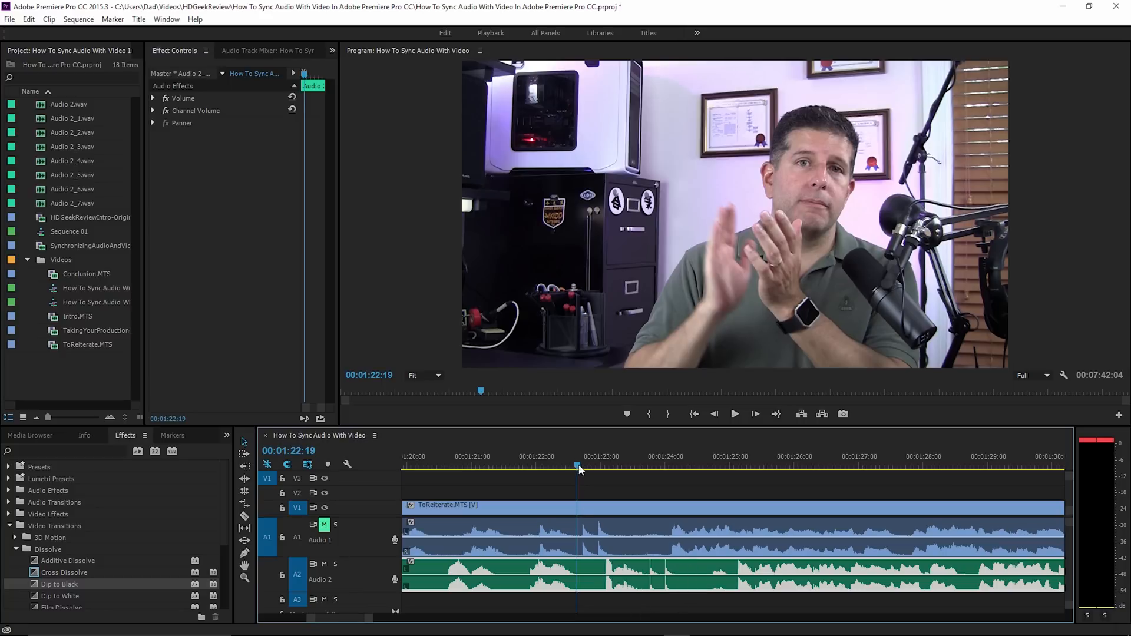
click(585, 467)
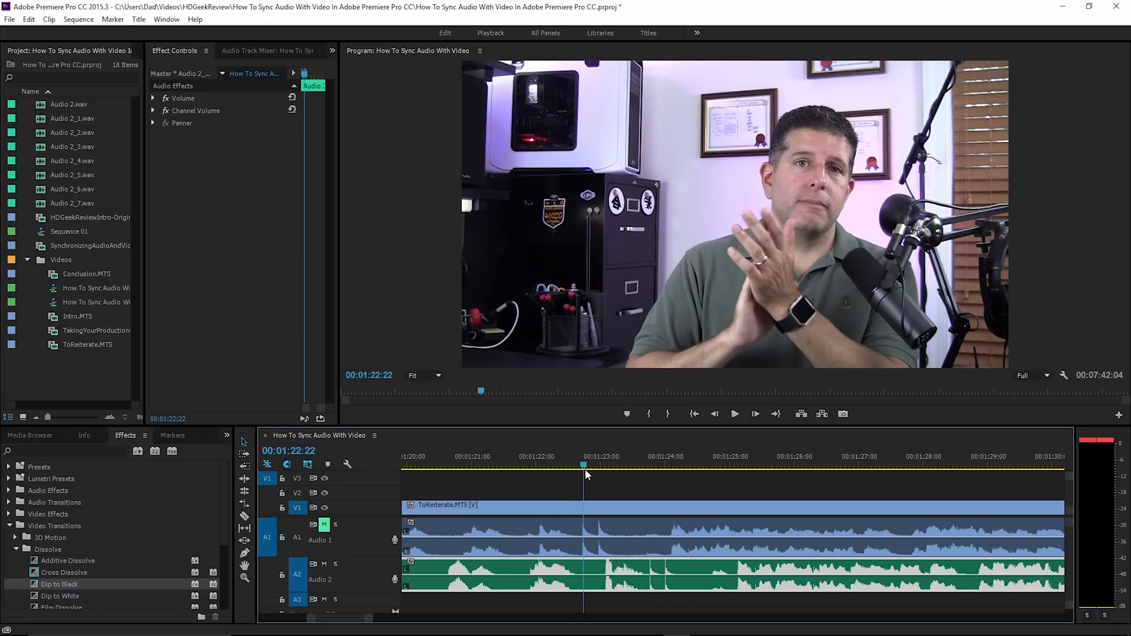
click(599, 465)
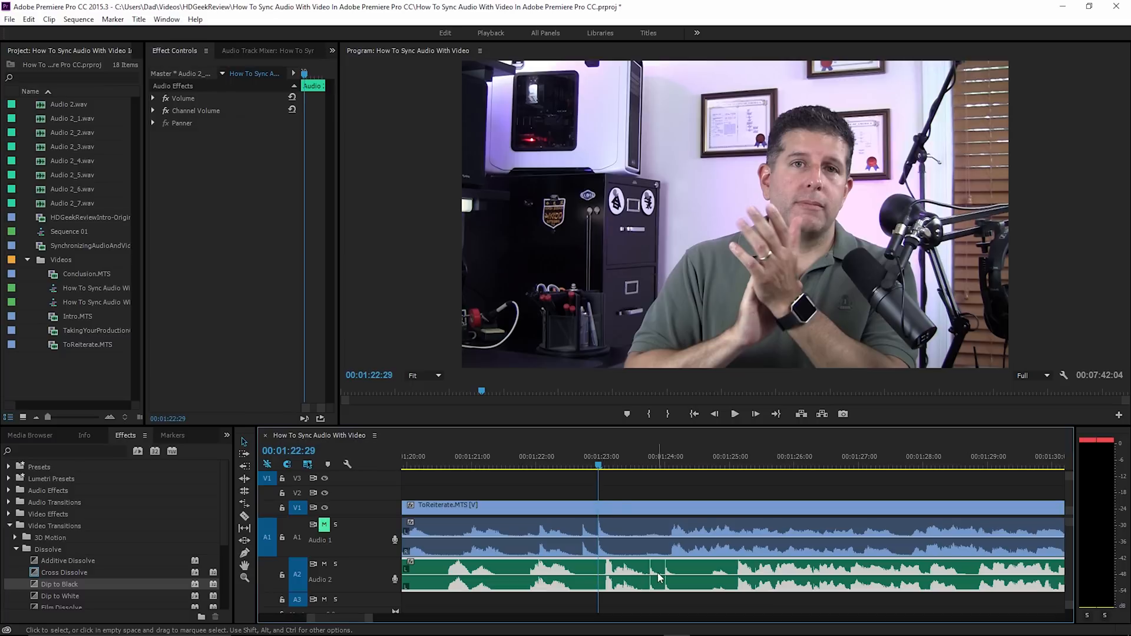
click(651, 465)
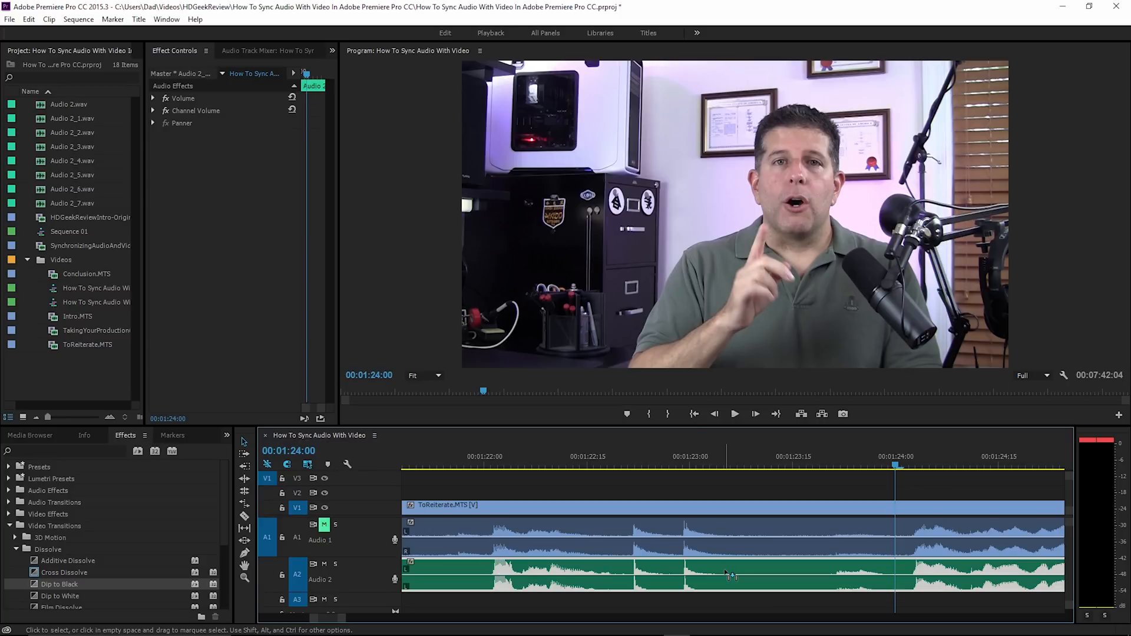
mouse_move(714, 554)
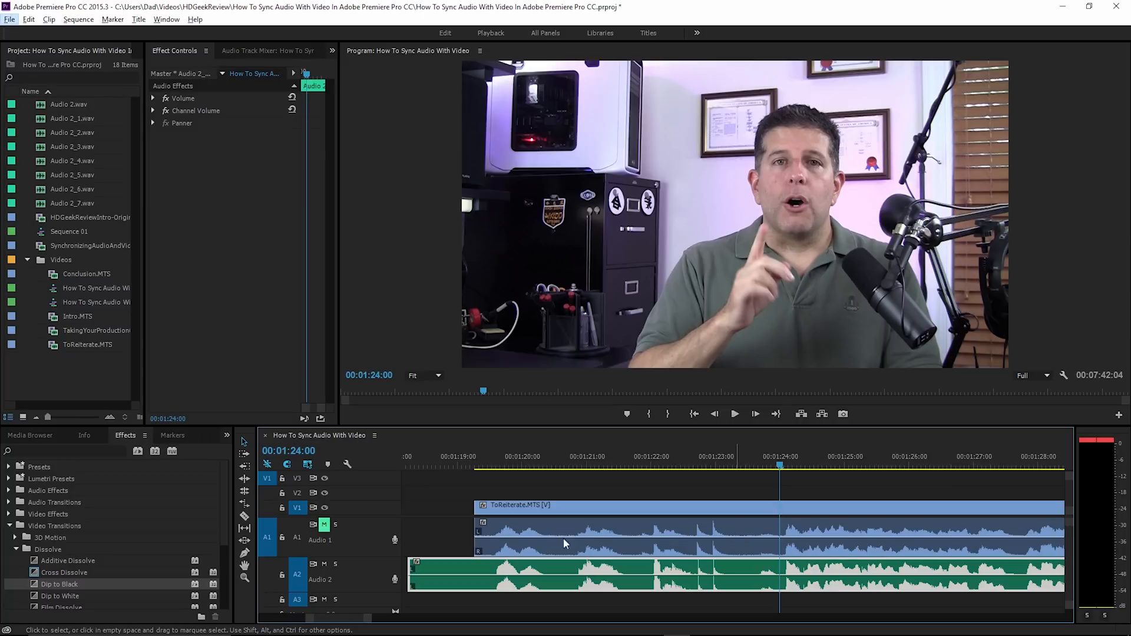
mouse_move(496, 492)
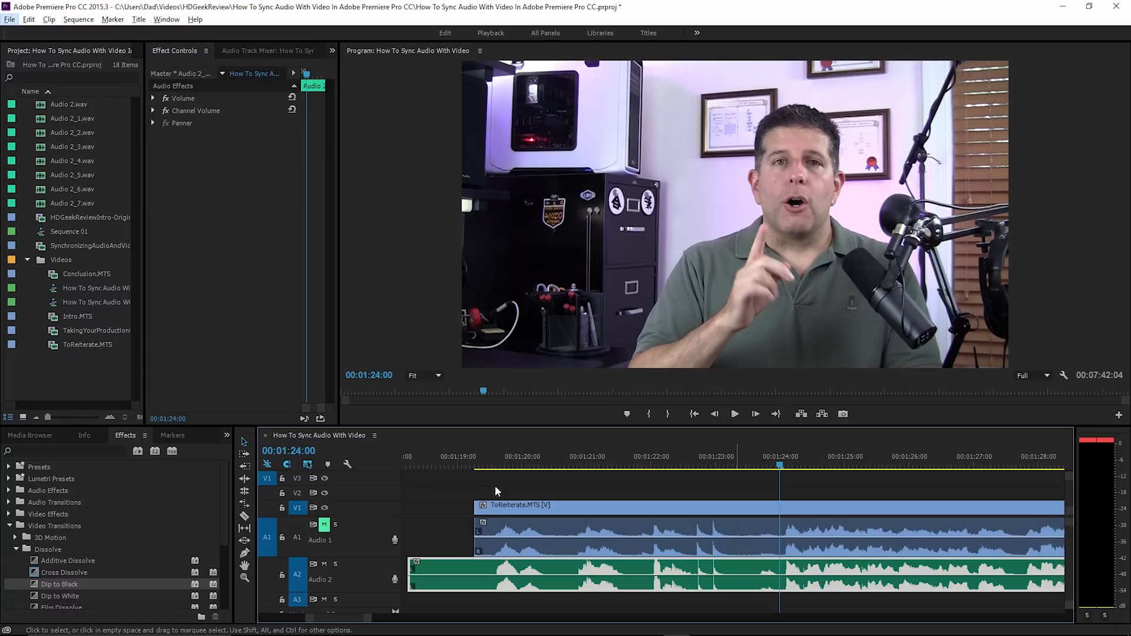
mouse_move(496, 462)
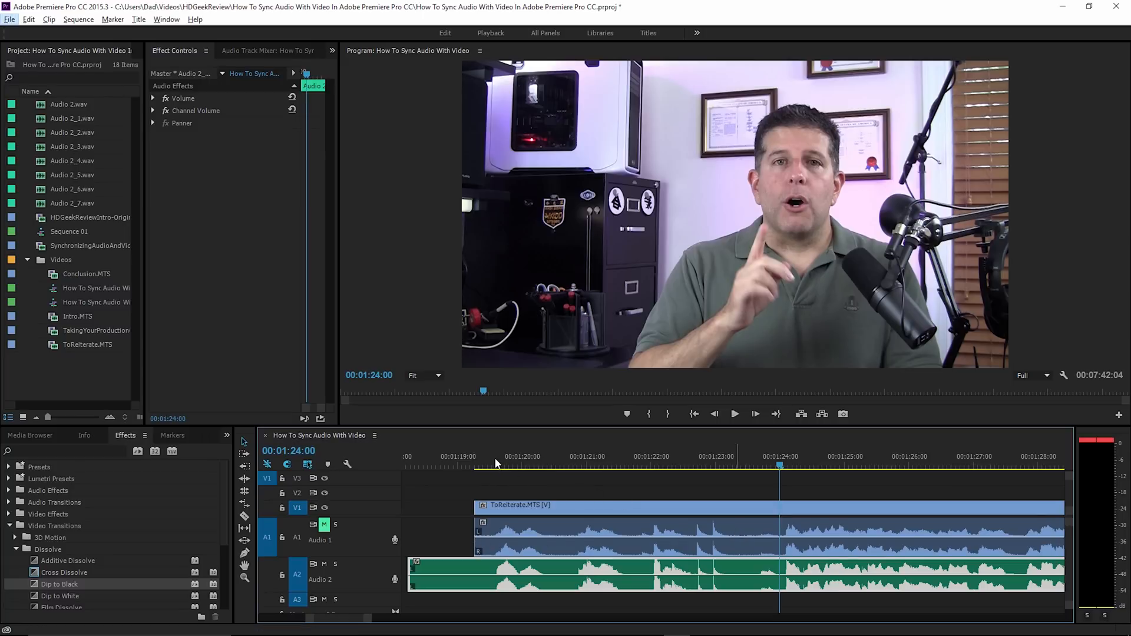
Step: Place TakingYourProductionQualityToTheNextLevel.MTS on the sequence with its separate audio on A2 and play it
click(734, 414)
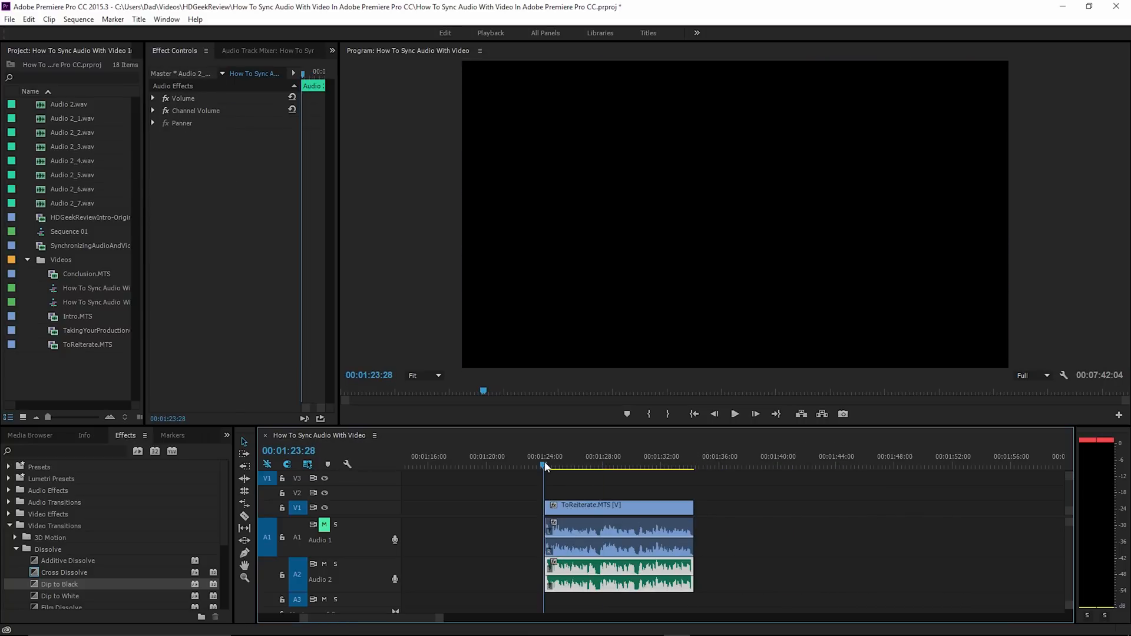
click(734, 413)
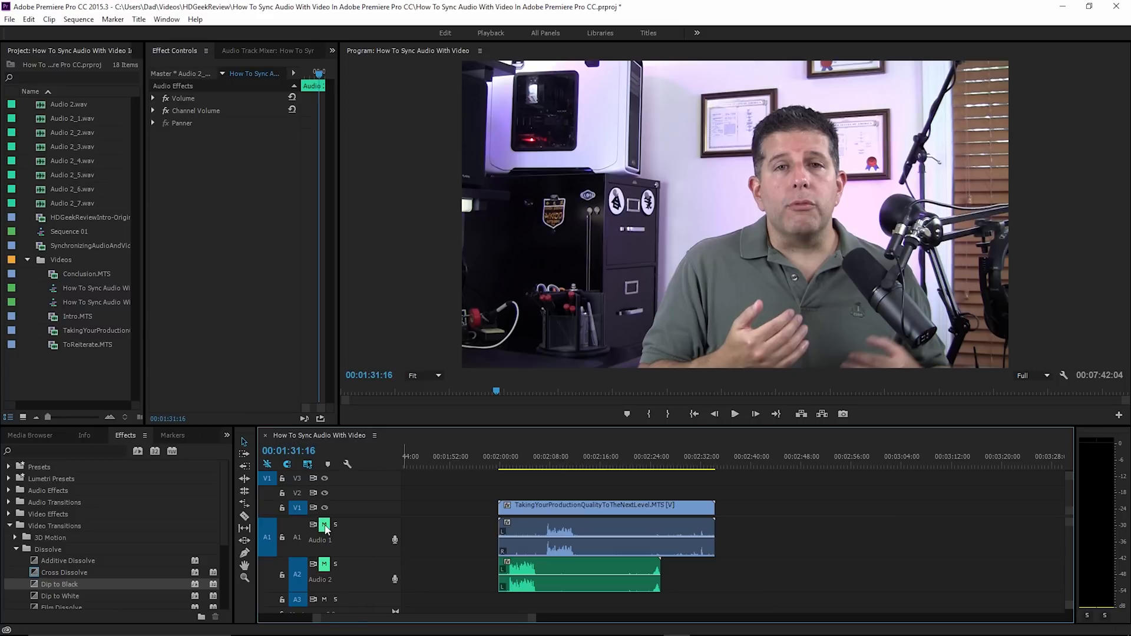
Step: Unmute track A2 and preview the separate audio against the new clip
click(324, 524)
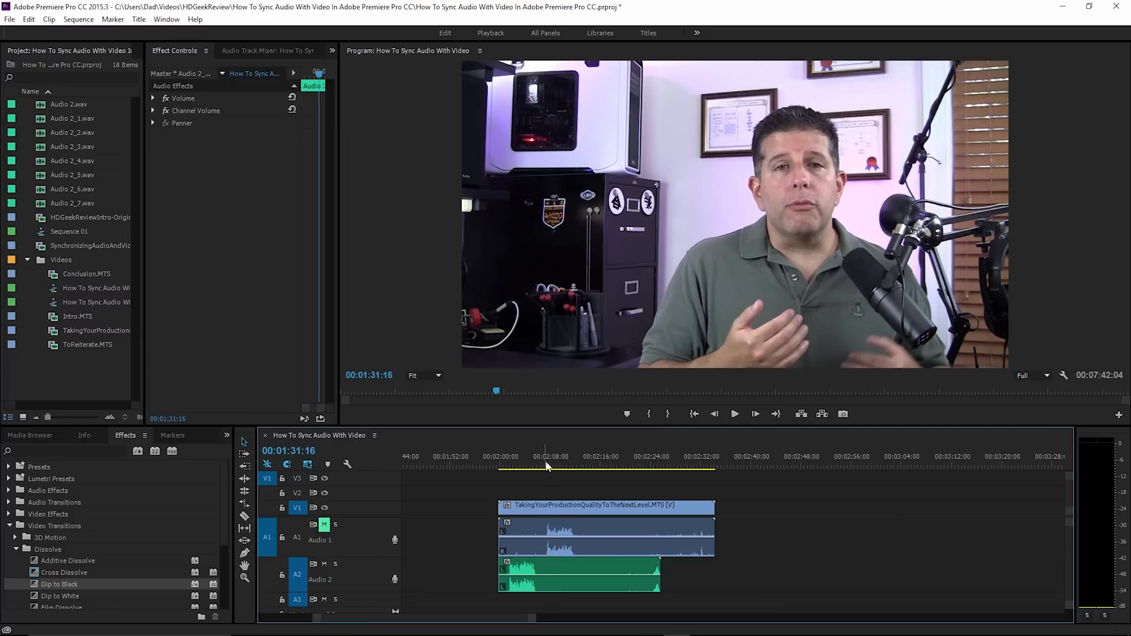
click(544, 466)
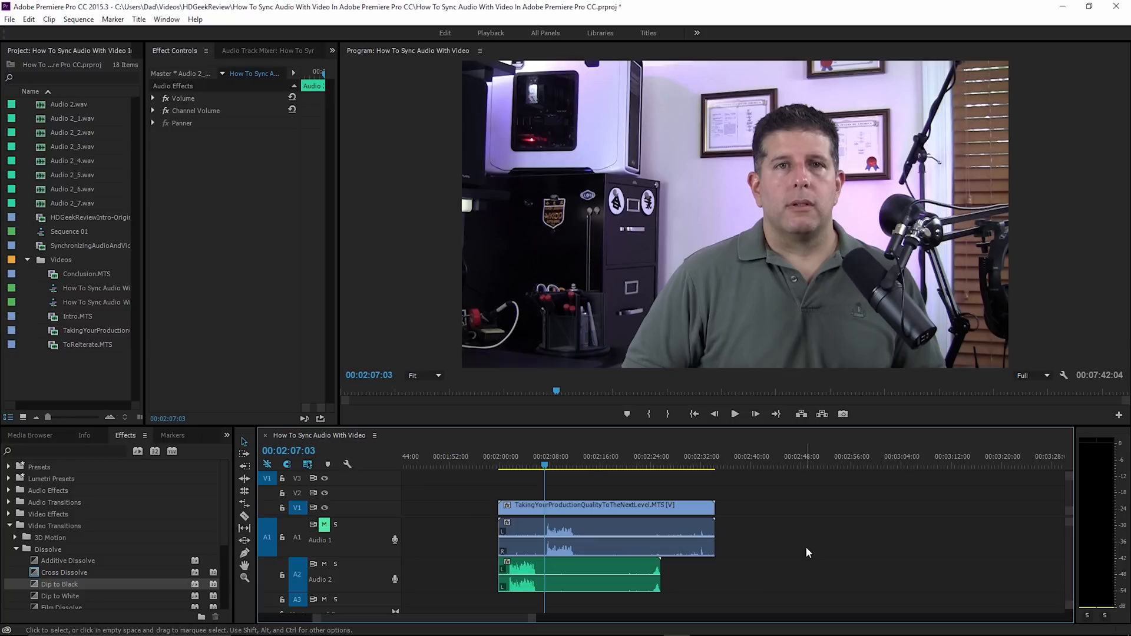
click(734, 413)
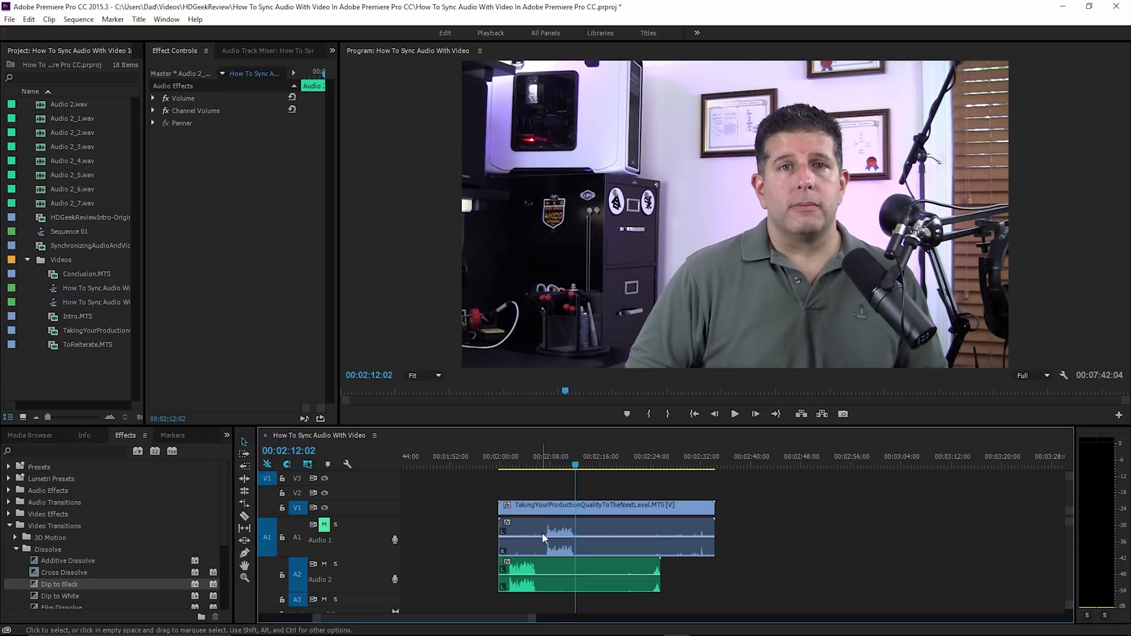
mouse_move(503, 483)
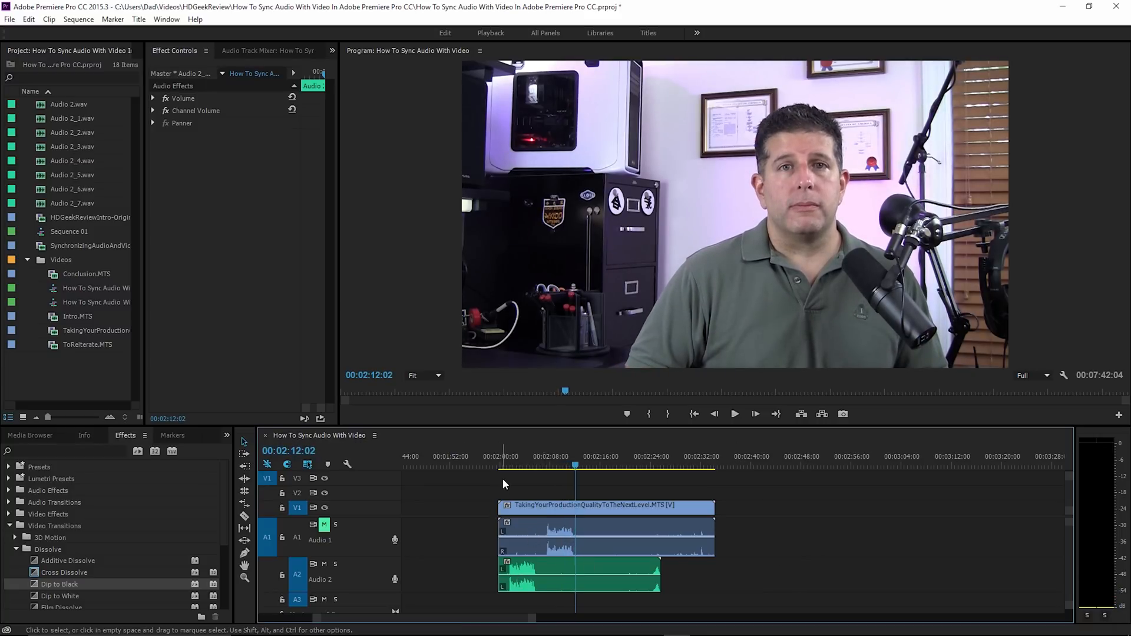
Step: Replay the unsynced clip from its start around 2:00, then stop playback
click(505, 456)
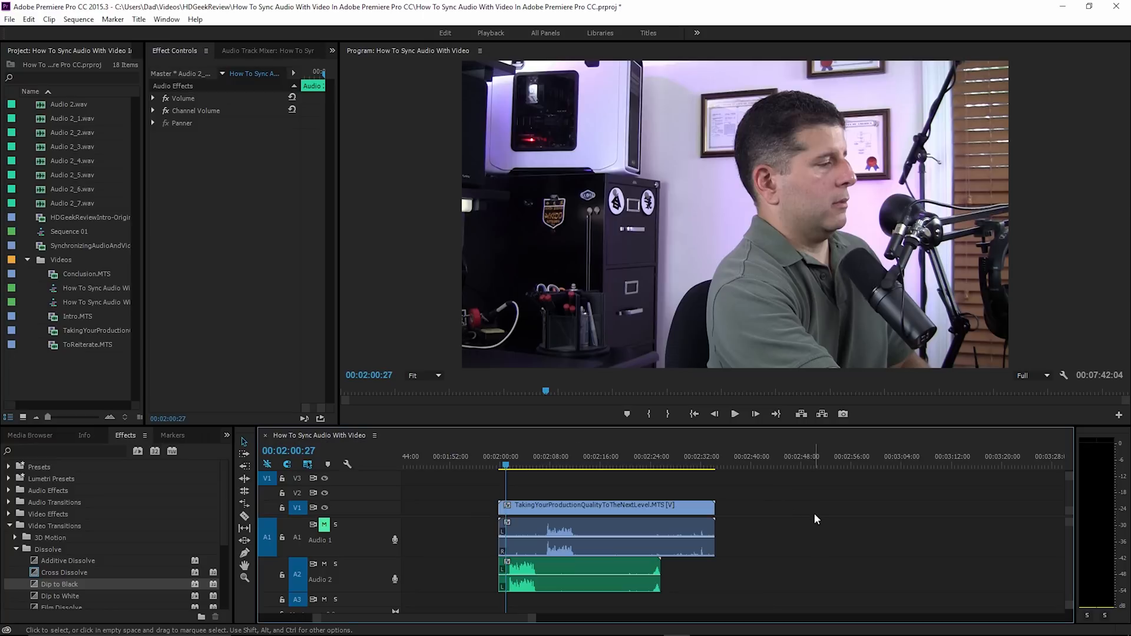
click(734, 413)
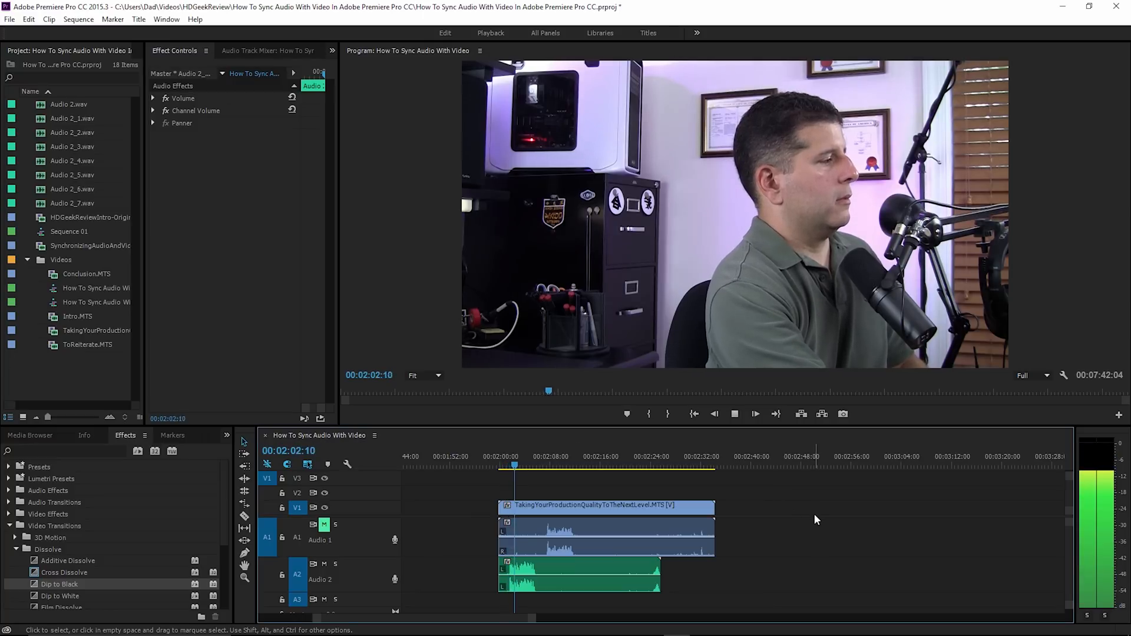
click(754, 414)
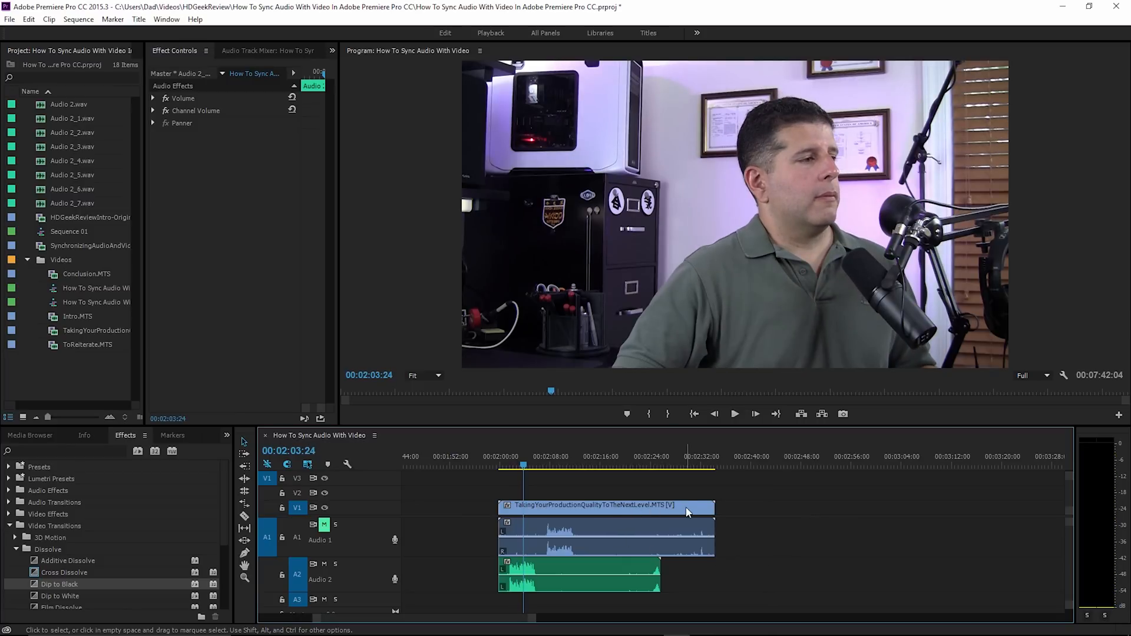
mouse_move(687, 513)
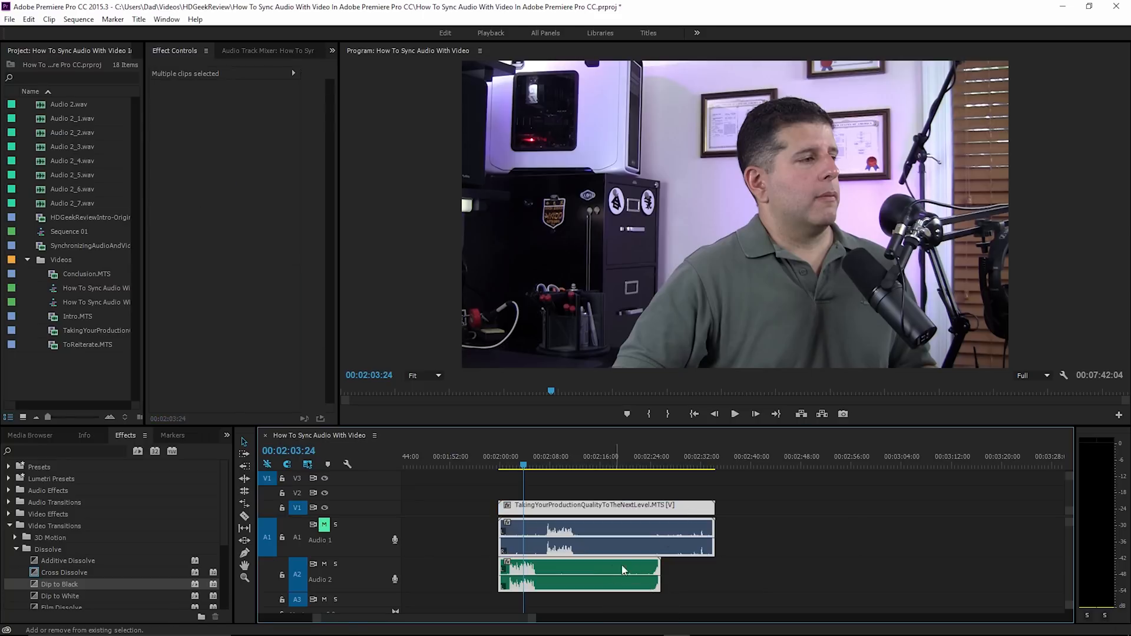
mouse_move(728, 576)
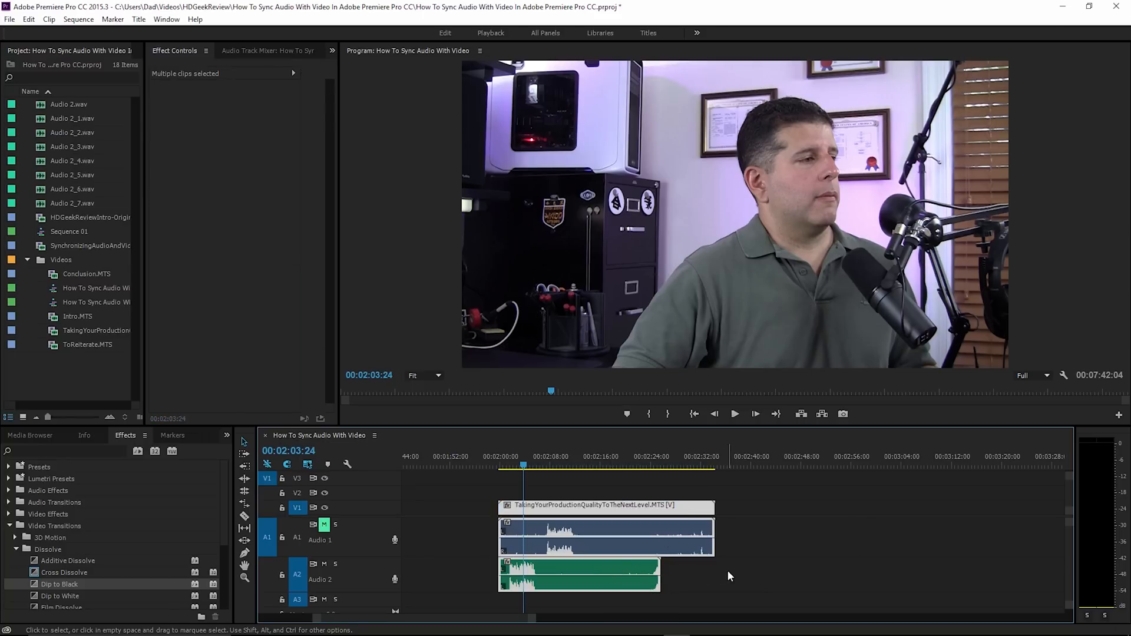
mouse_move(689, 511)
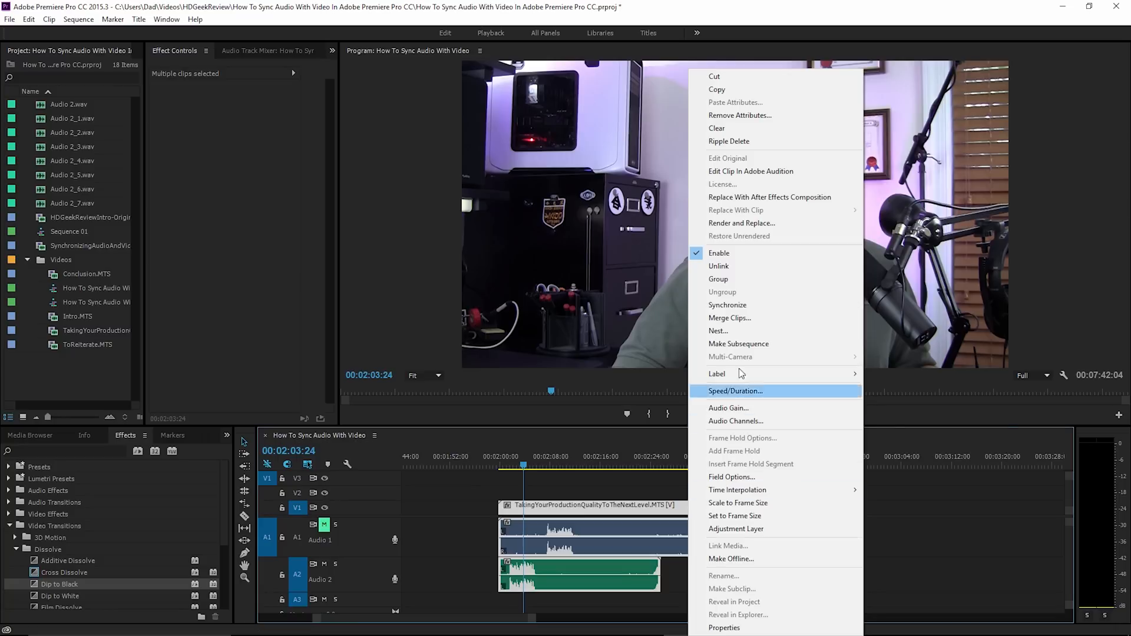
Step: Synchronize the camera clip and separate audio by their audio waveforms via the Synchronize dialog
click(727, 304)
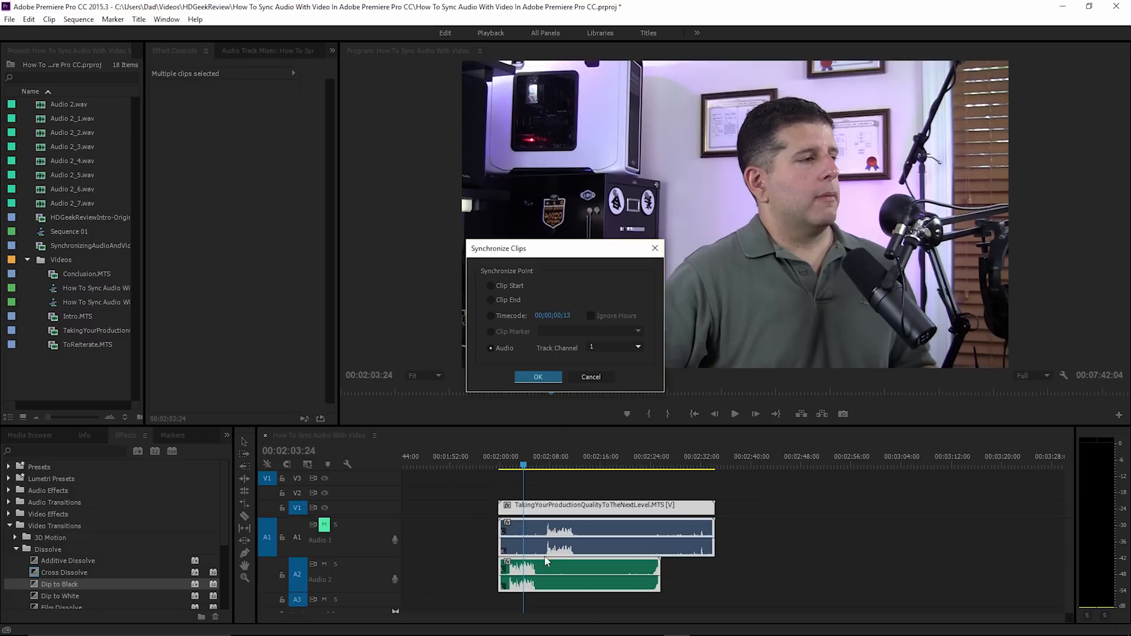
mouse_move(538, 377)
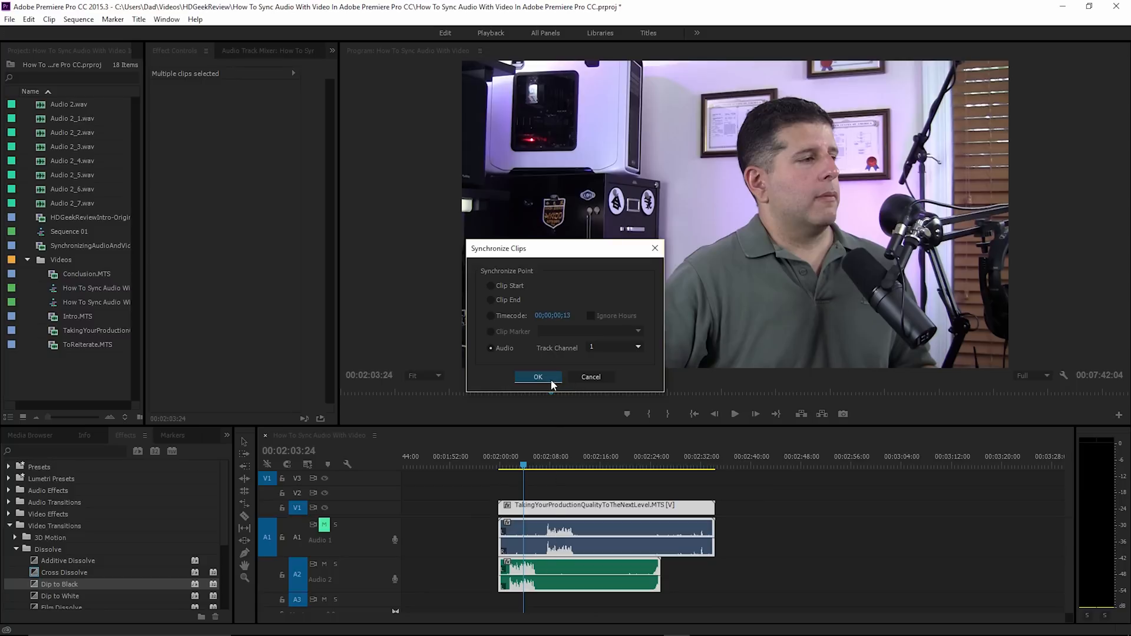
click(538, 378)
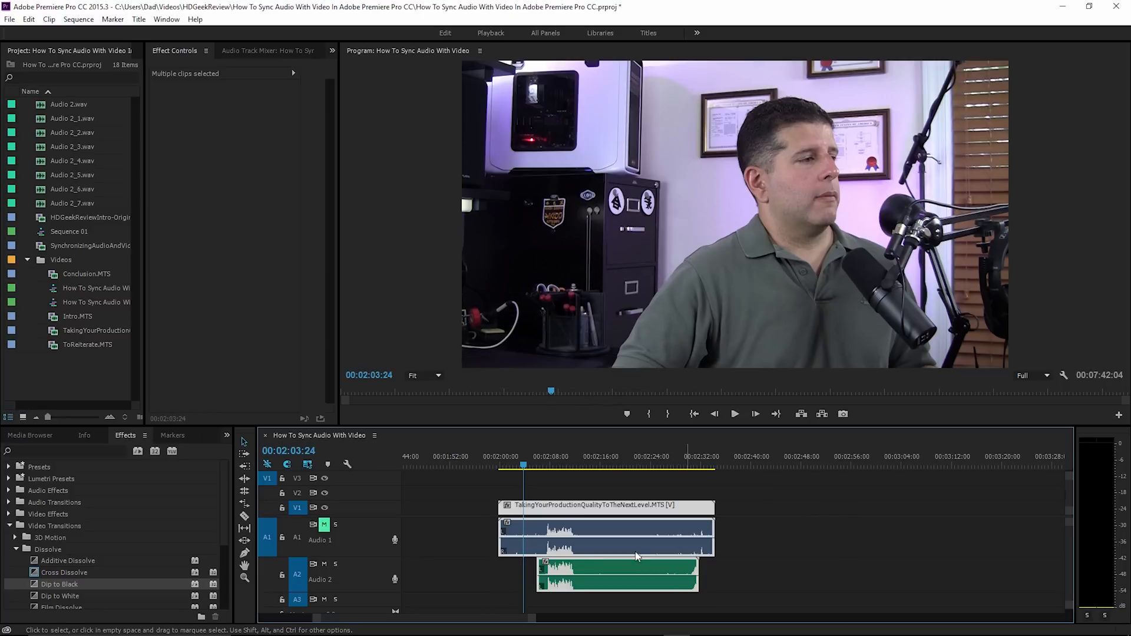
Step: Play the synced clip from about 2:03 to check alignment, then stop and deselect the clips
click(548, 462)
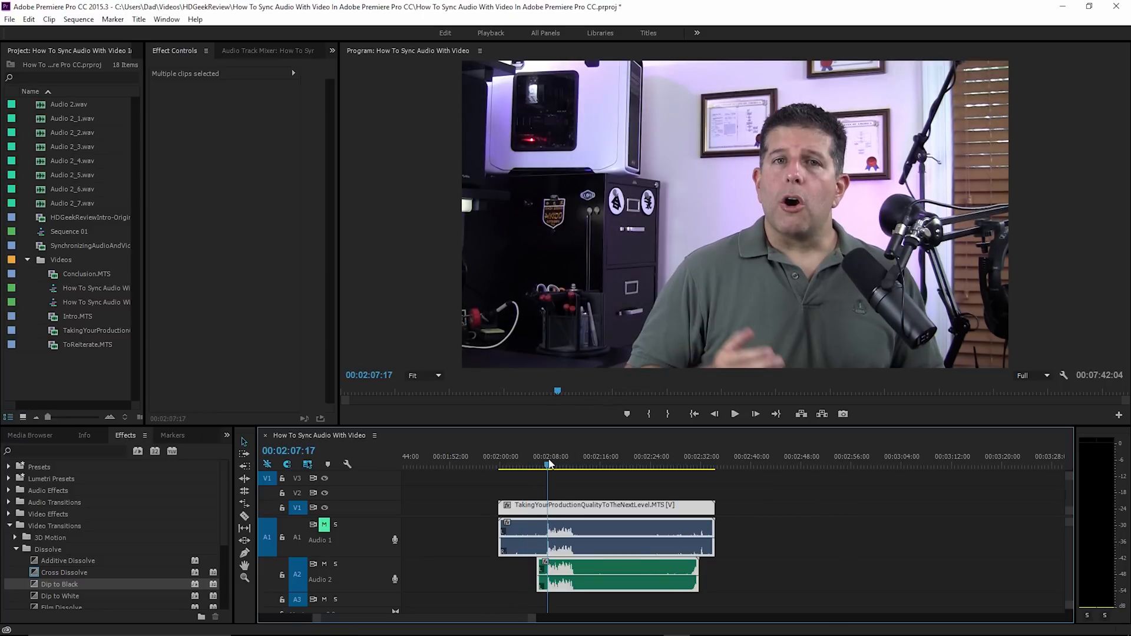
click(734, 413)
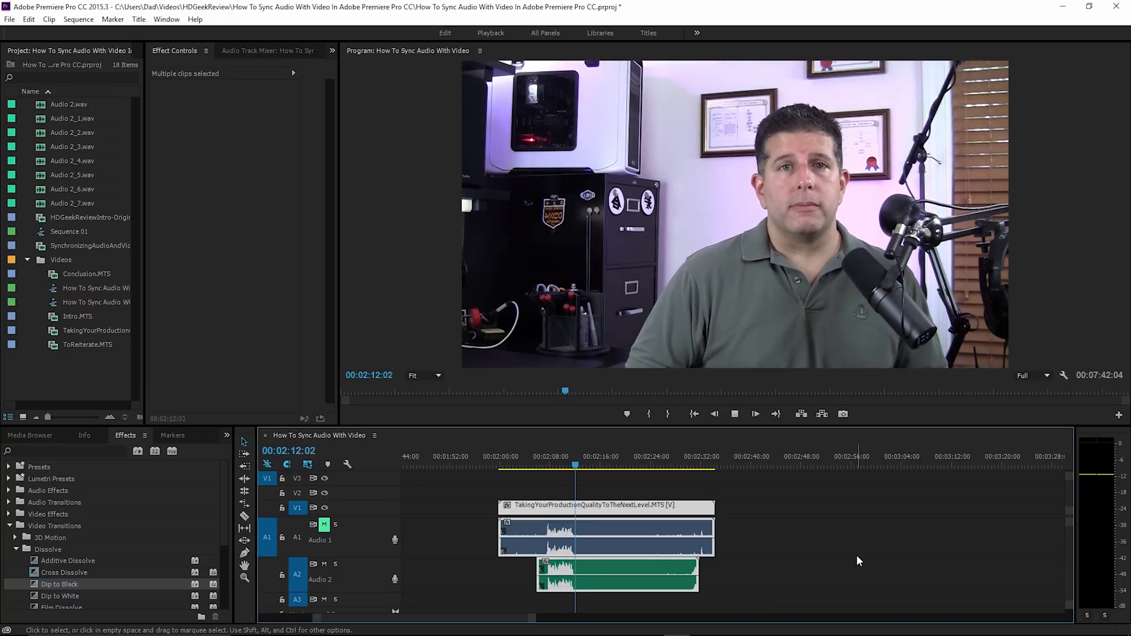
click(753, 513)
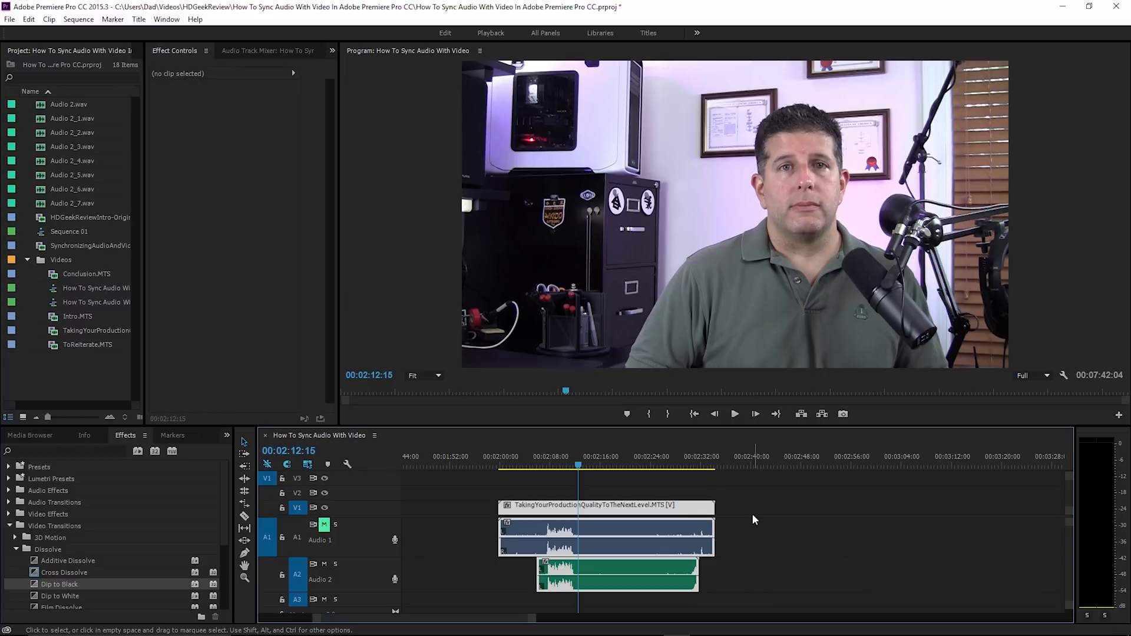